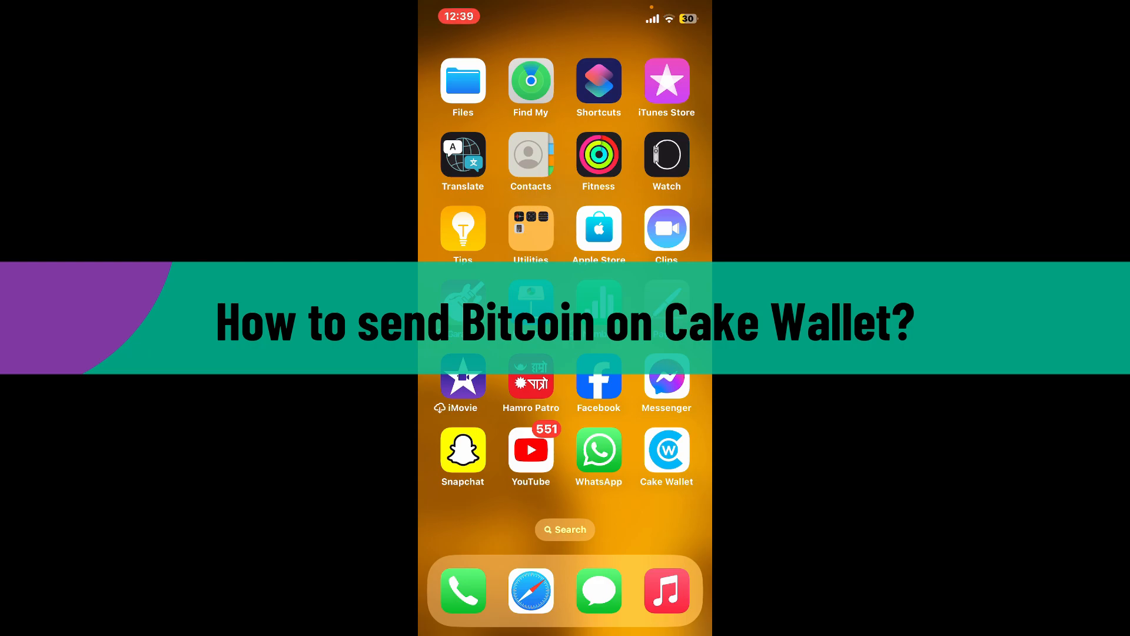
# Launch Cake Wallet and unlock it with the PIN to reach the 0.0 BTC dashboard.
pyautogui.click(665, 449)
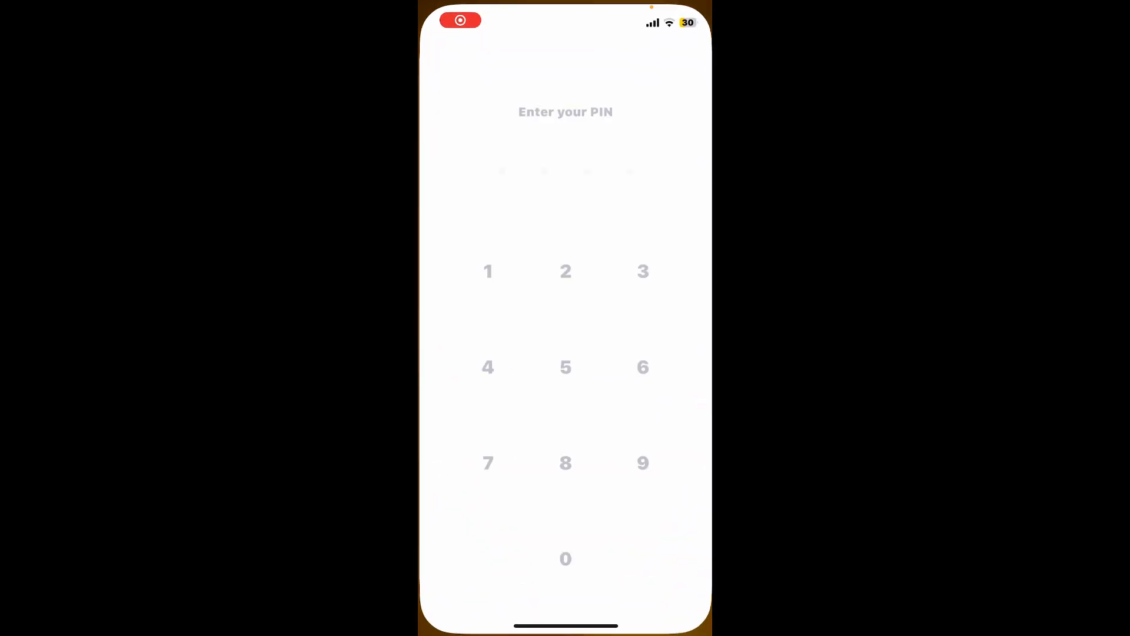
pyautogui.click(642, 269)
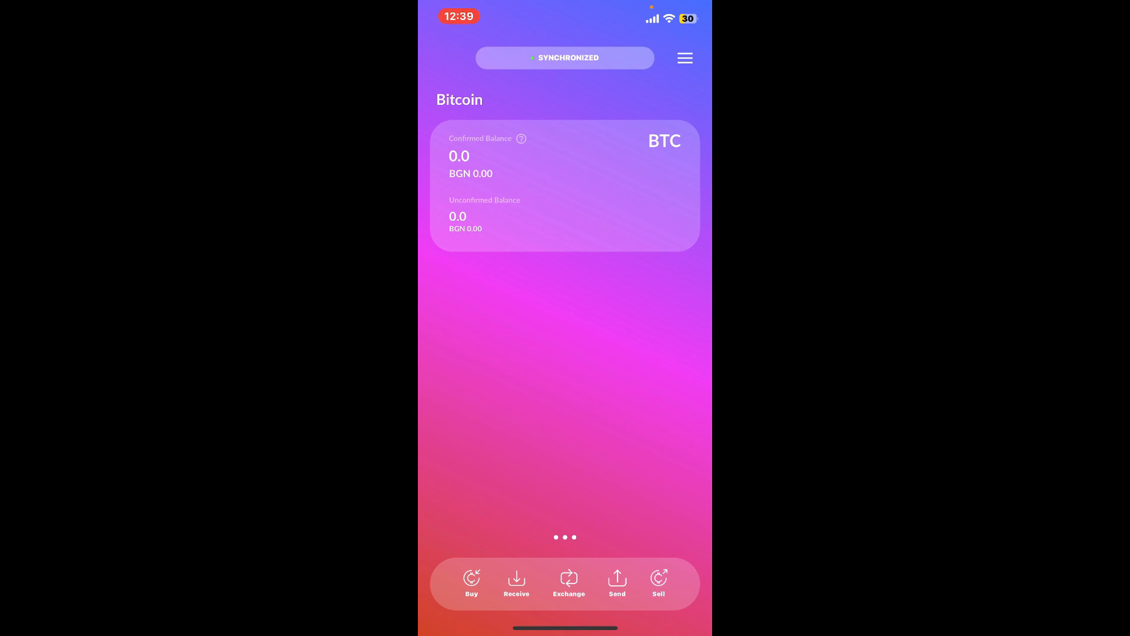
# Fill the Send form with the recipient name and Bitcoin address, leaving the amount empty.
pyautogui.click(616, 582)
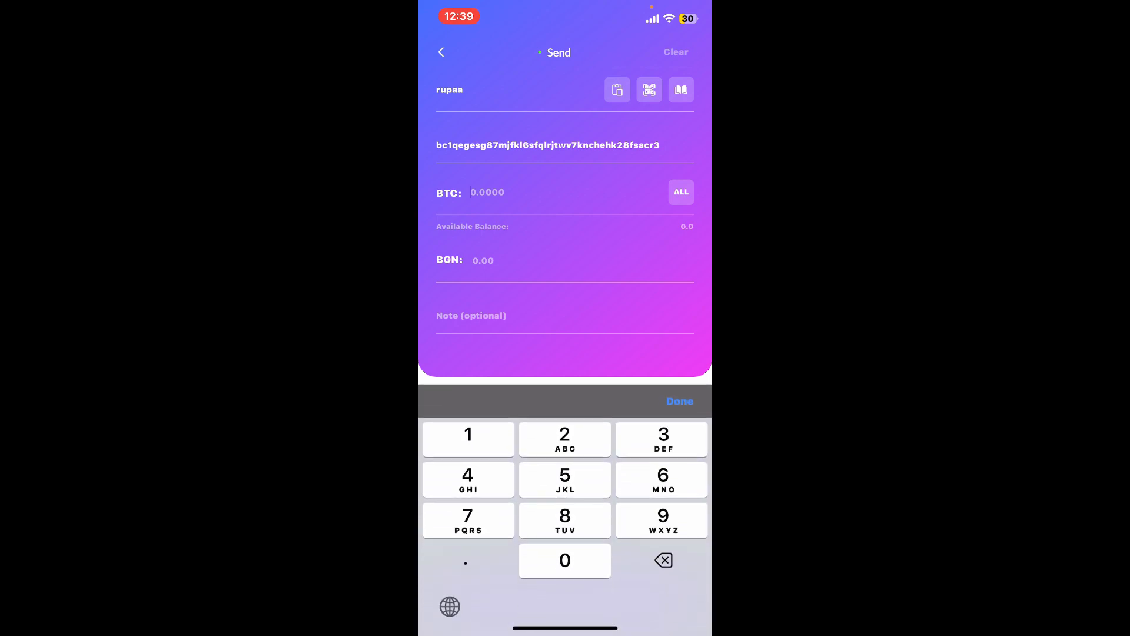
pyautogui.click(565, 439)
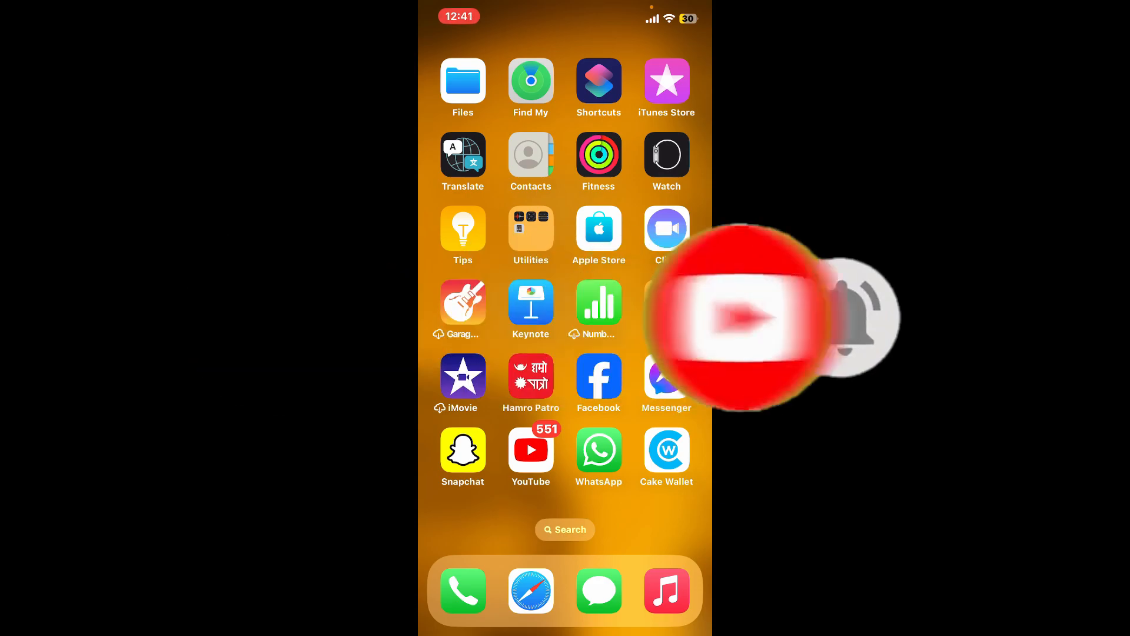
# Swipe to another home screen page showing apps such as CLV Wallet.
pyautogui.hscroll(-3)
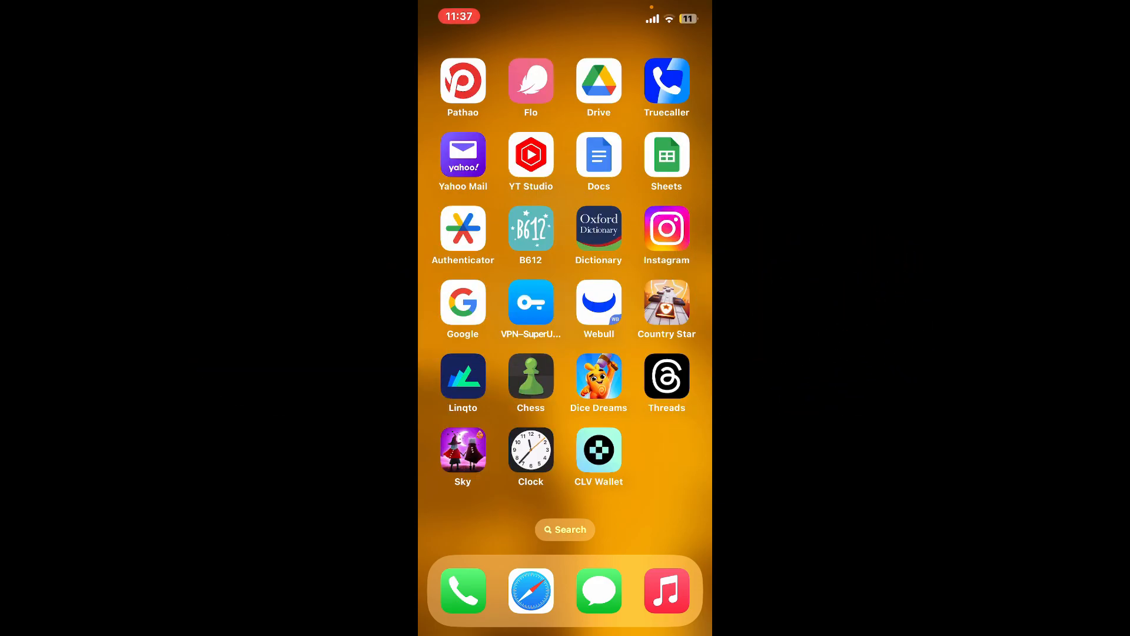